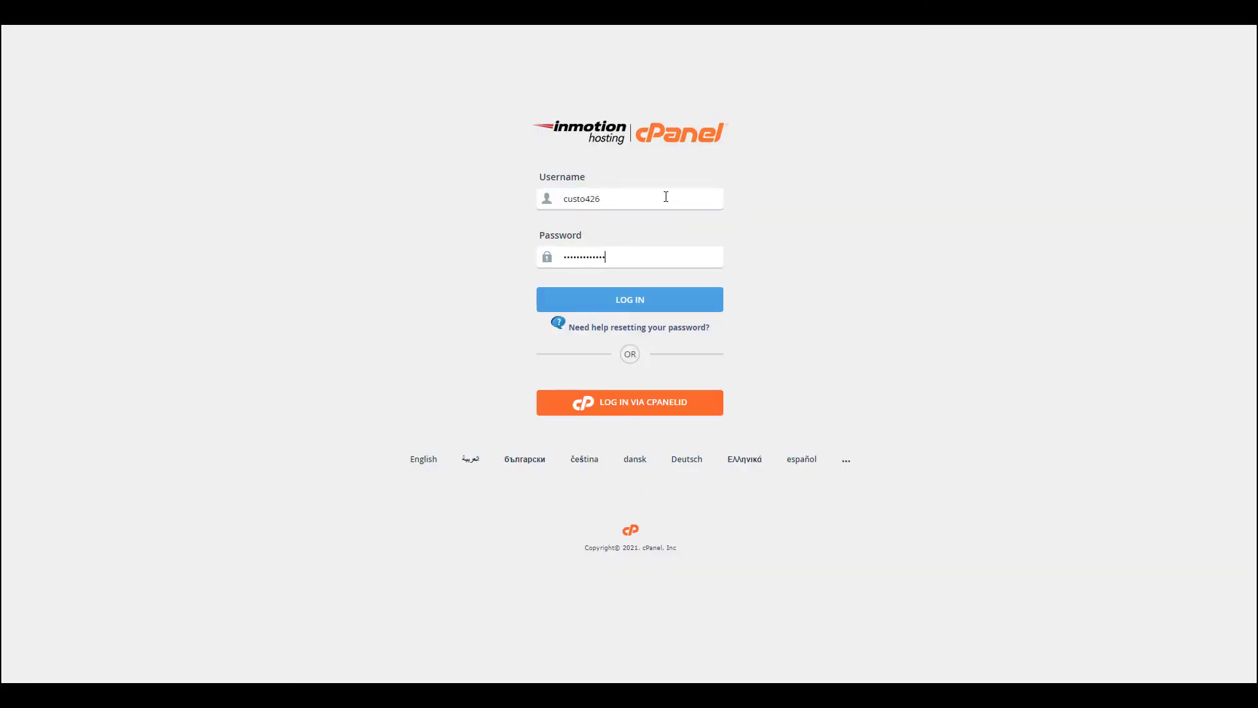
# Log in to the hosting account and scroll the dashboard down to the Software section.
pyautogui.click(629, 299)
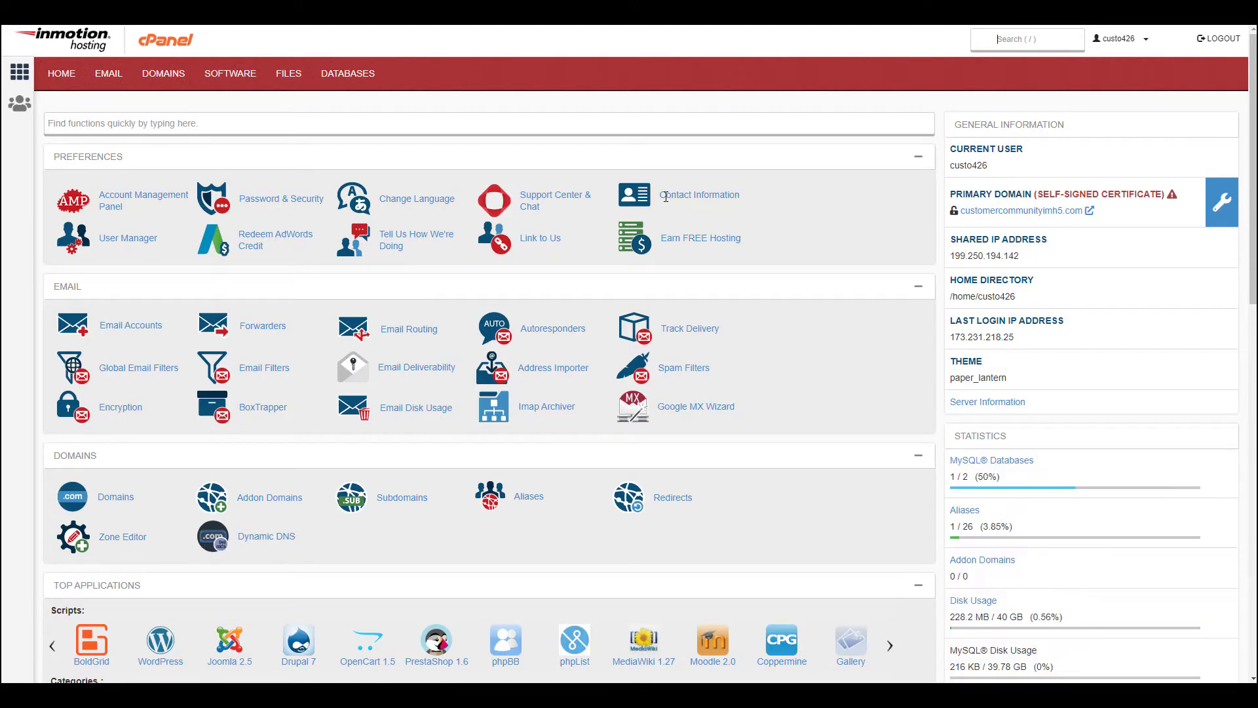
pyautogui.scroll(-3)
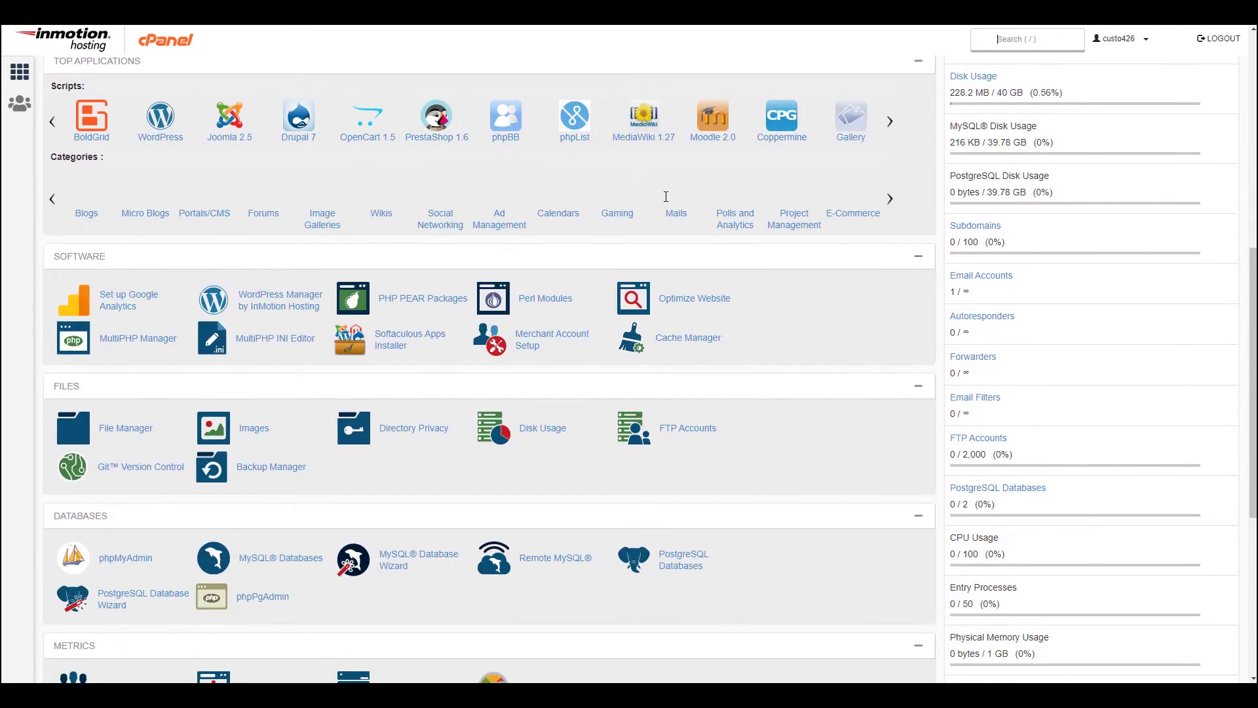
pyautogui.moveTo(687, 338)
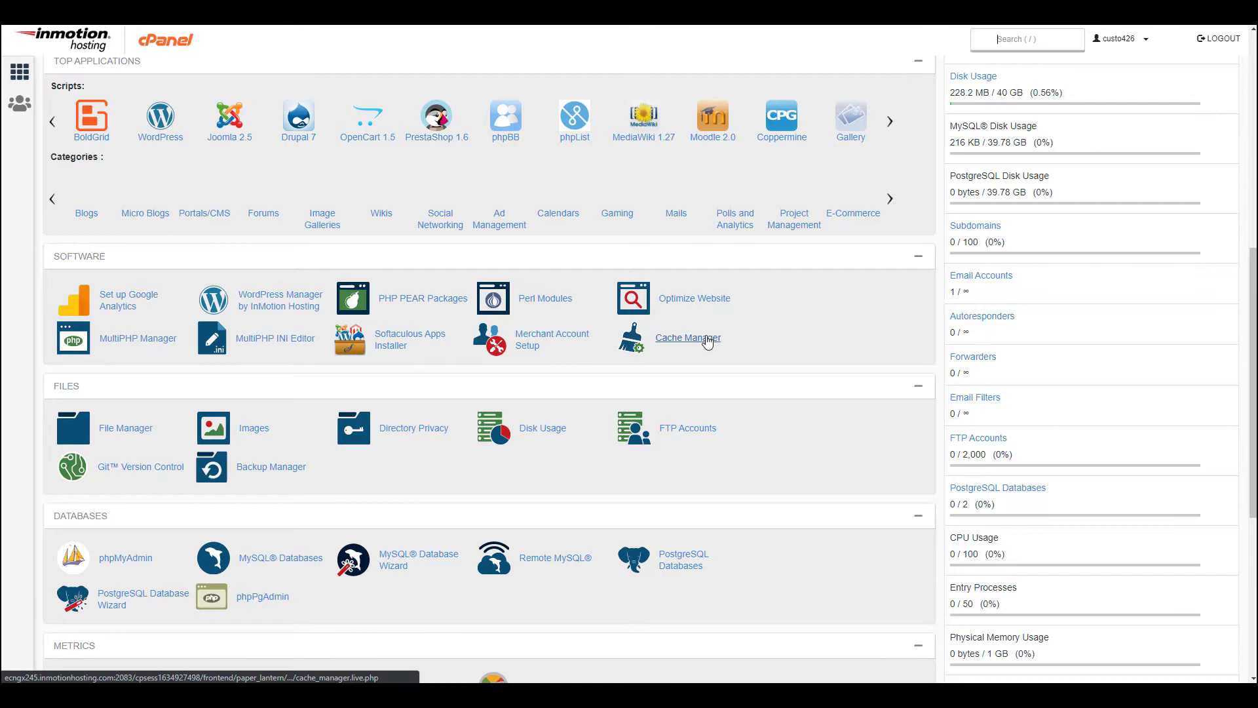
# Open Cache Manager and select customercommunityimh5.com from the Domain dropdown.
pyautogui.click(688, 337)
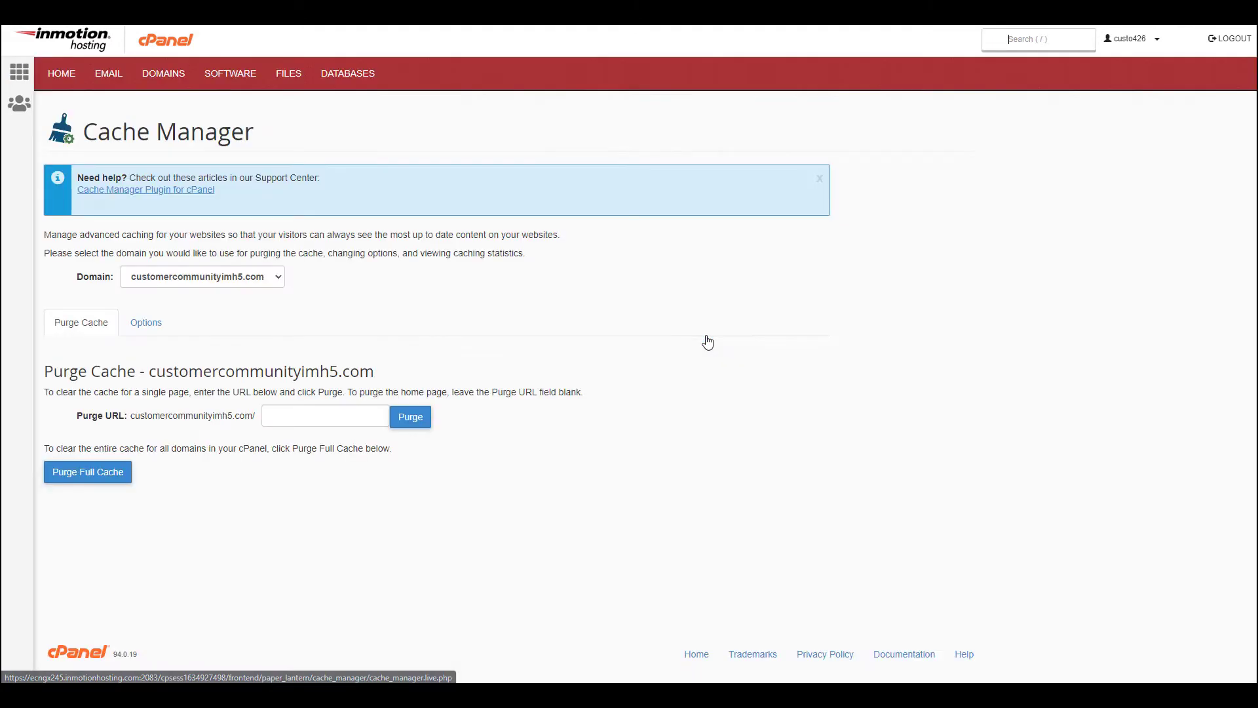
pyautogui.moveTo(693, 337)
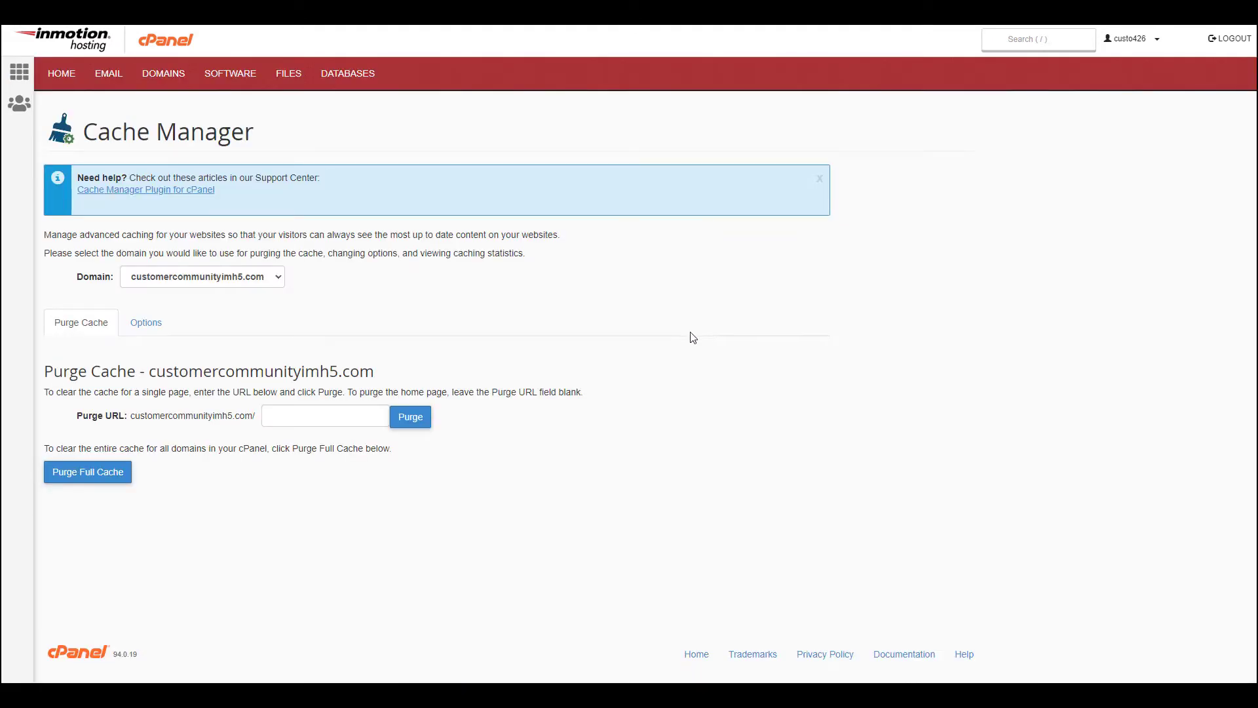
pyautogui.click(202, 276)
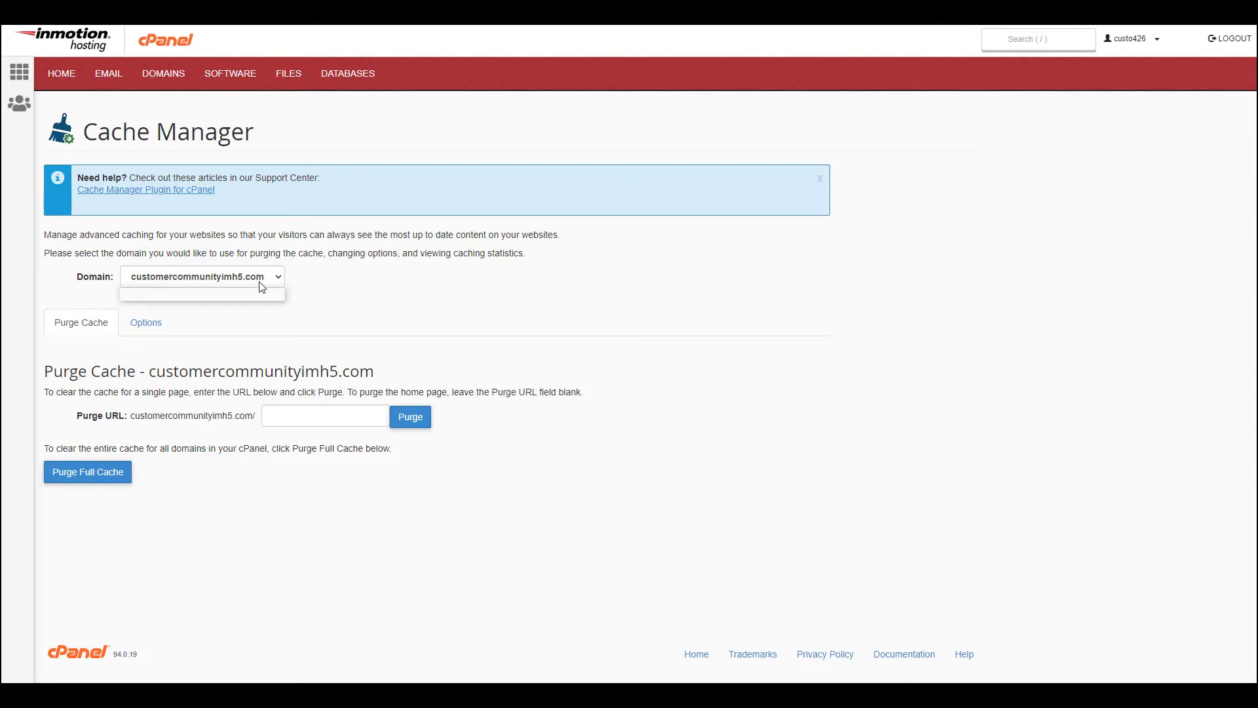
pyautogui.click(203, 276)
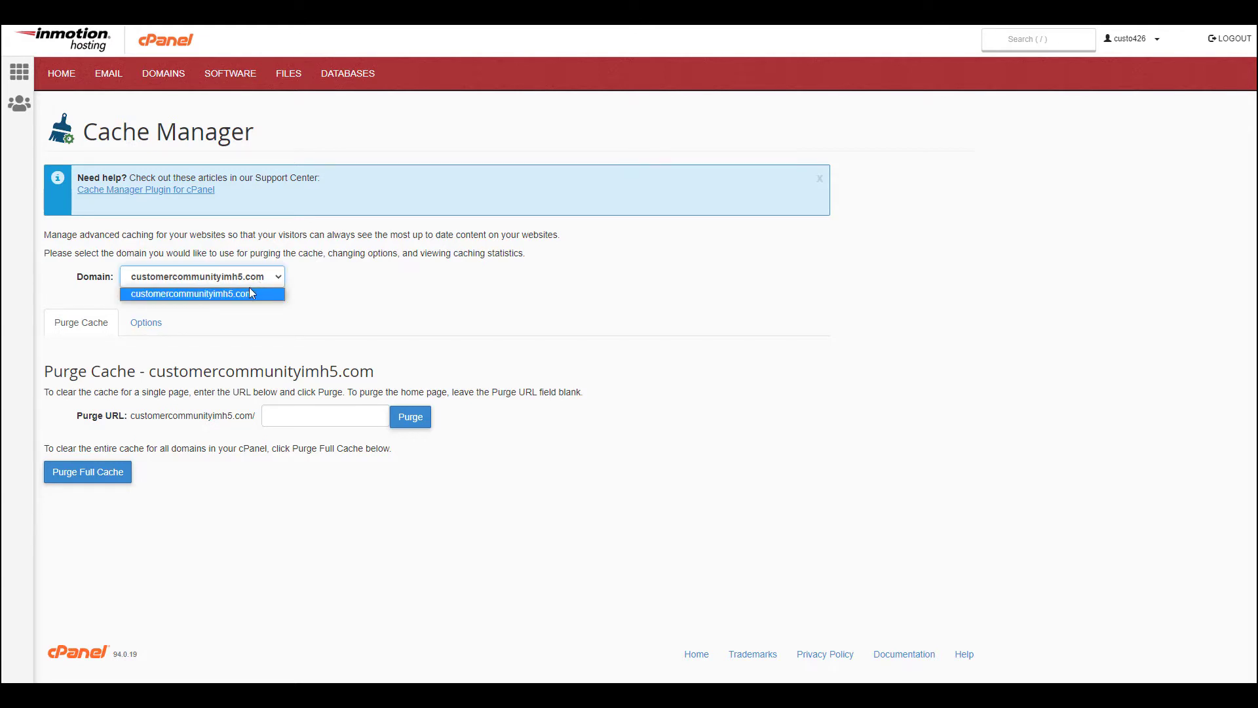
pyautogui.click(200, 276)
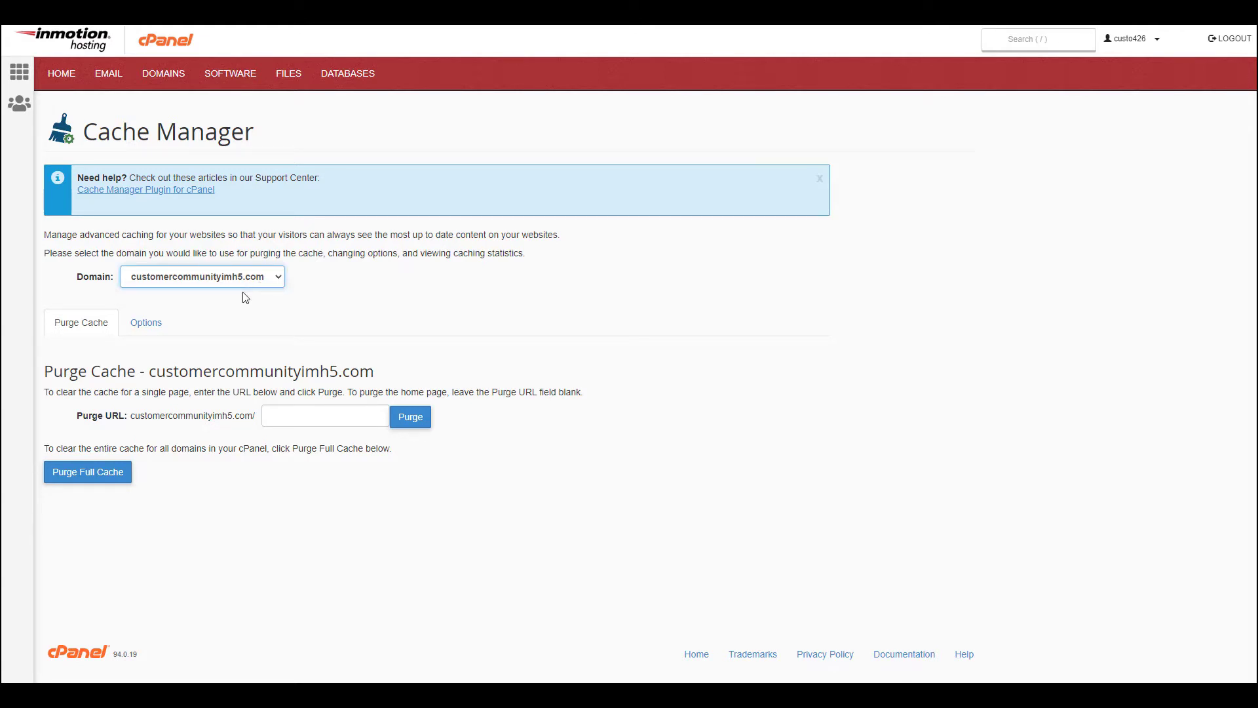
pyautogui.moveTo(253, 308)
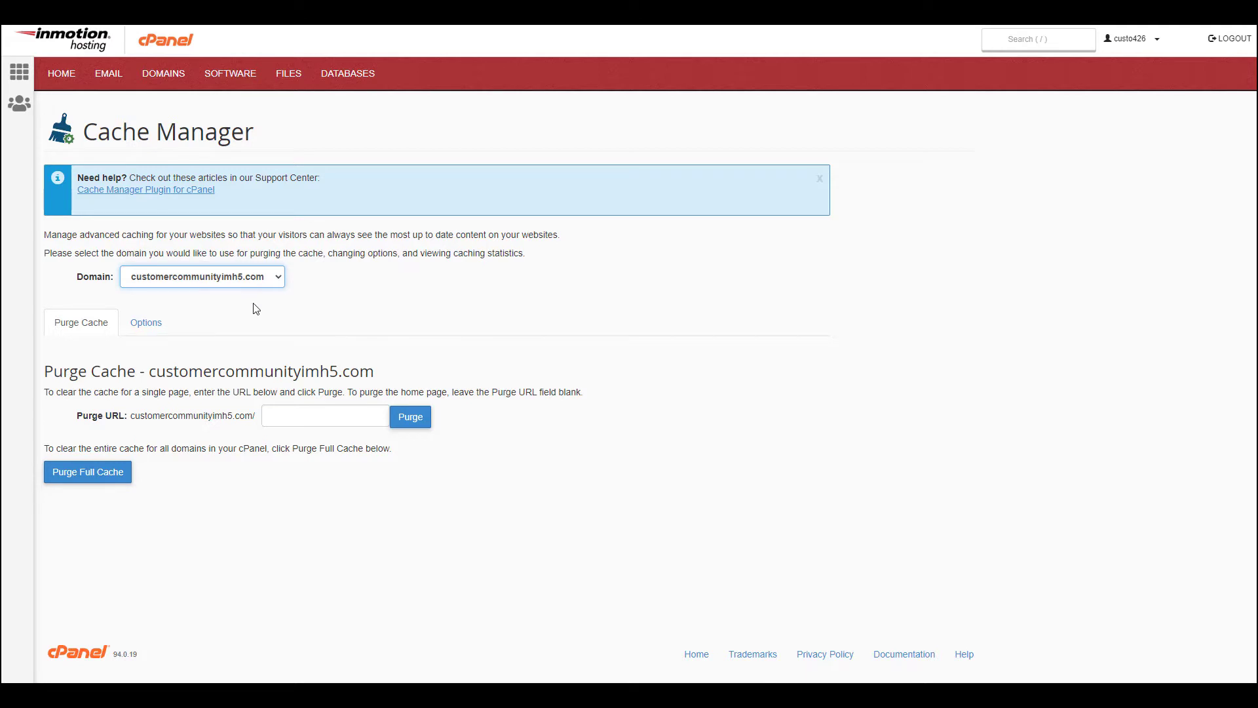
# Purge the 'test' page and home page caches, then purge the full cache for all domains.
pyautogui.click(325, 416)
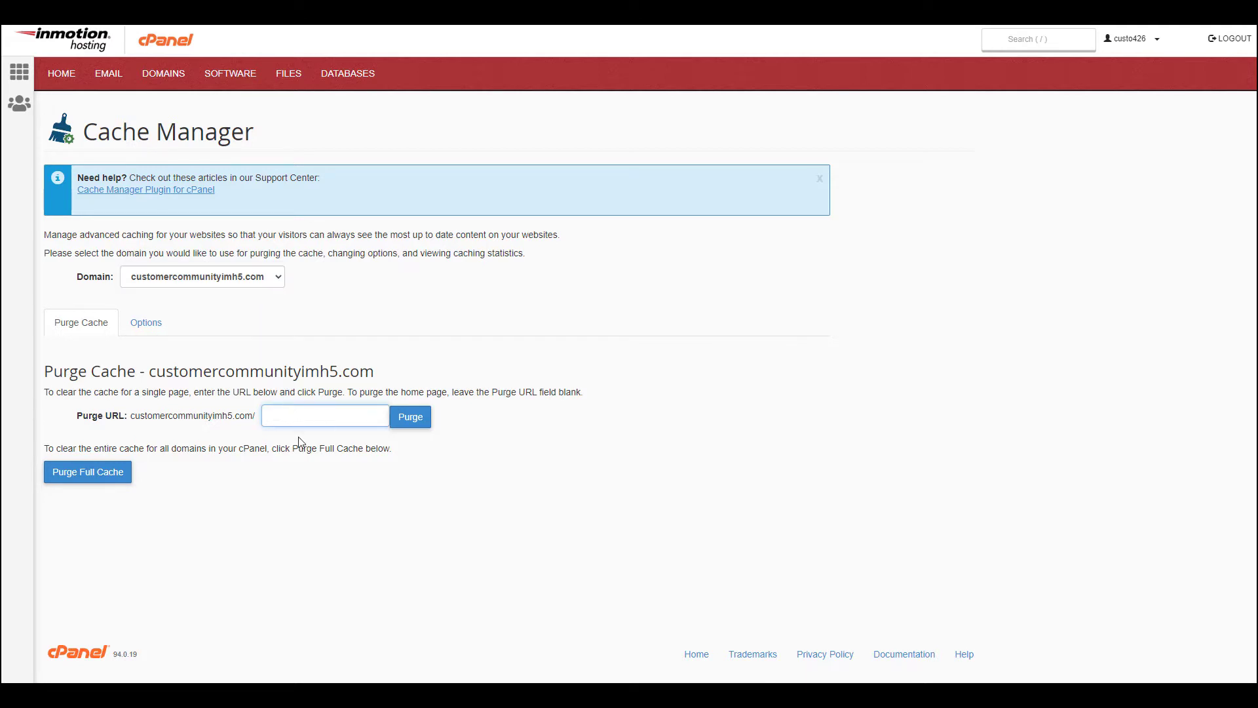
pyautogui.write('test')
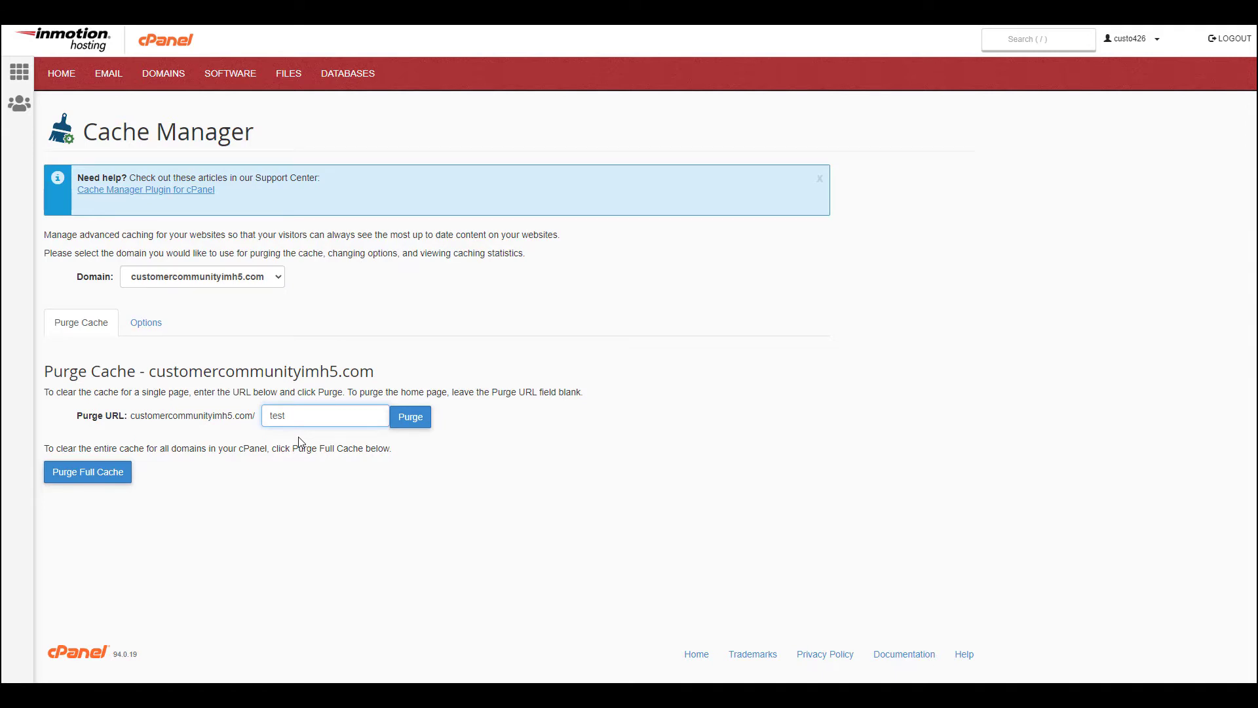
pyautogui.click(325, 415)
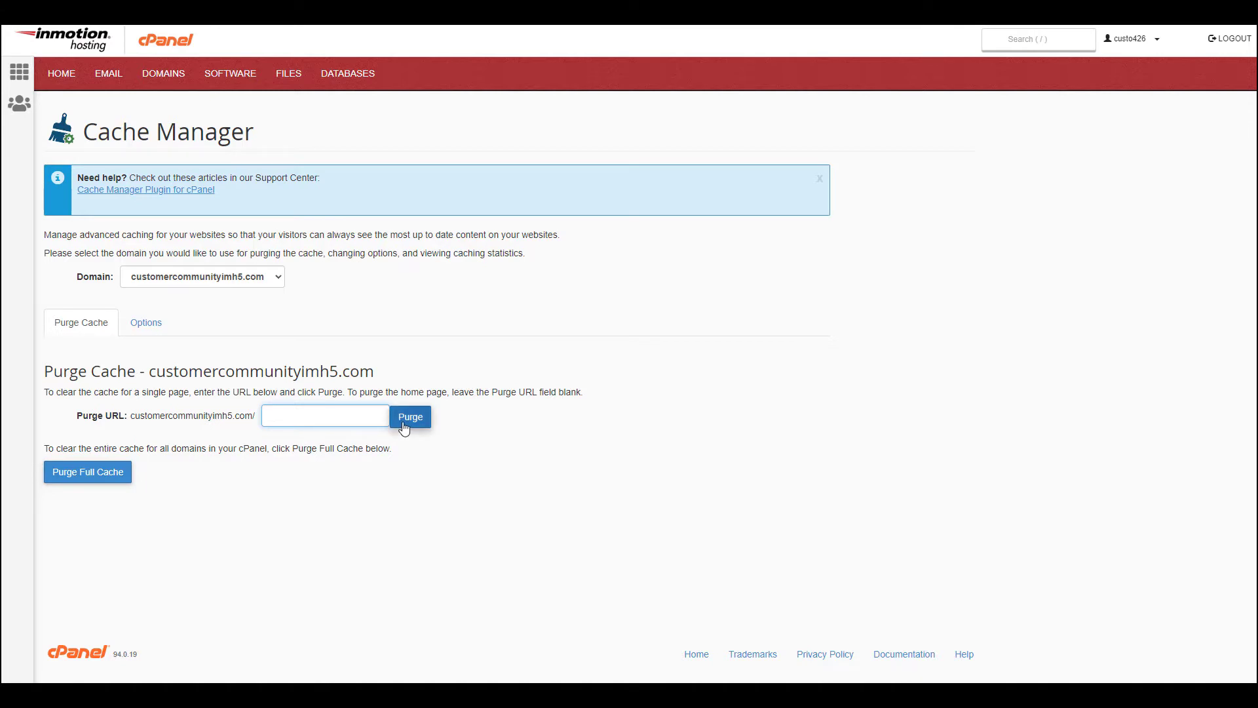
pyautogui.click(411, 416)
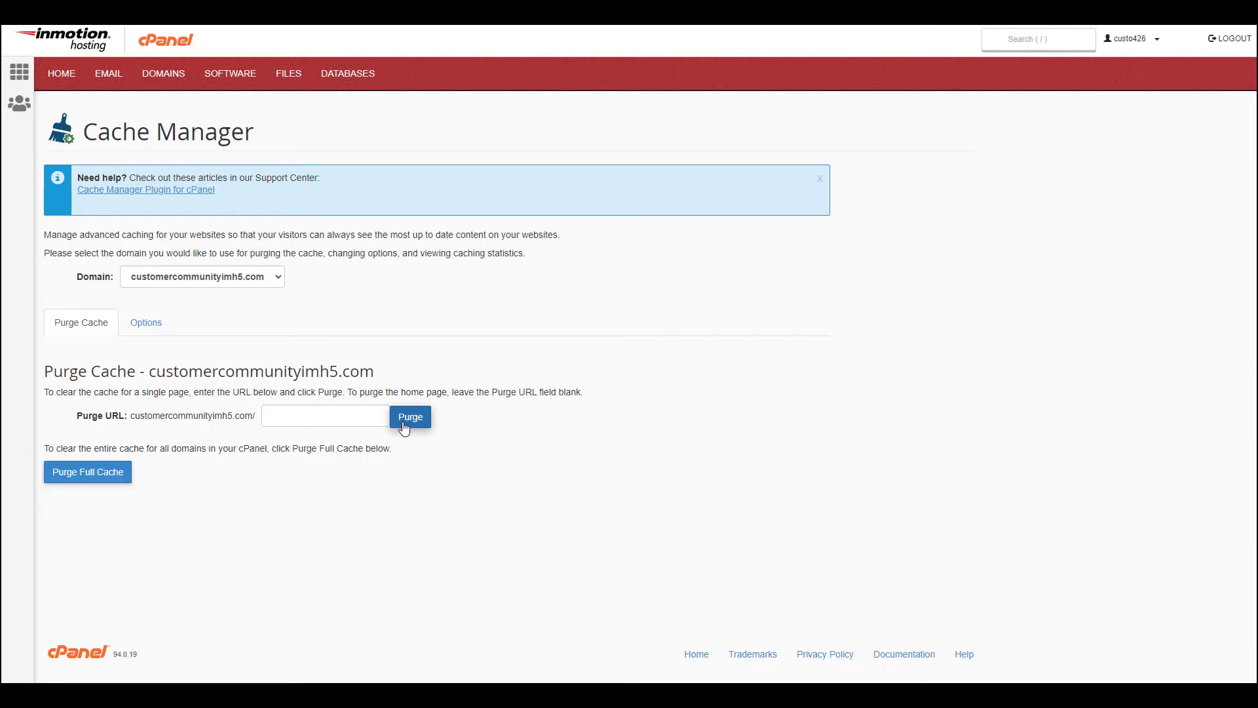
pyautogui.moveTo(137, 475)
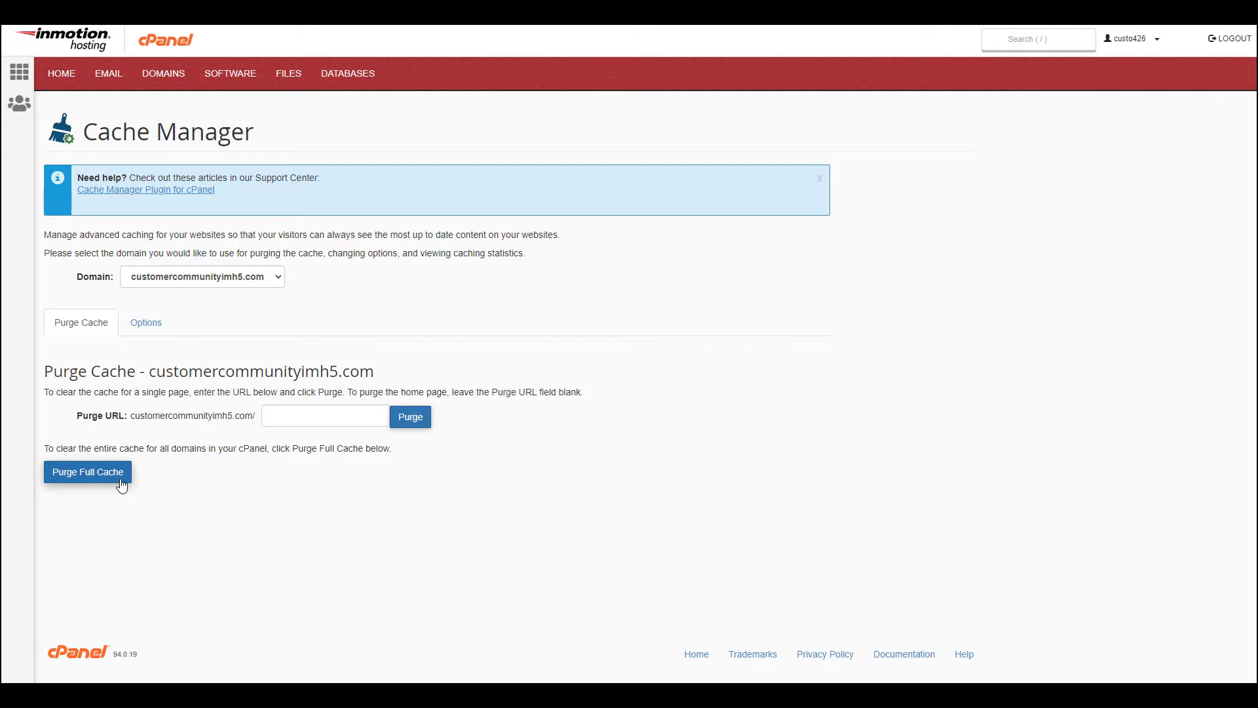
pyautogui.click(87, 472)
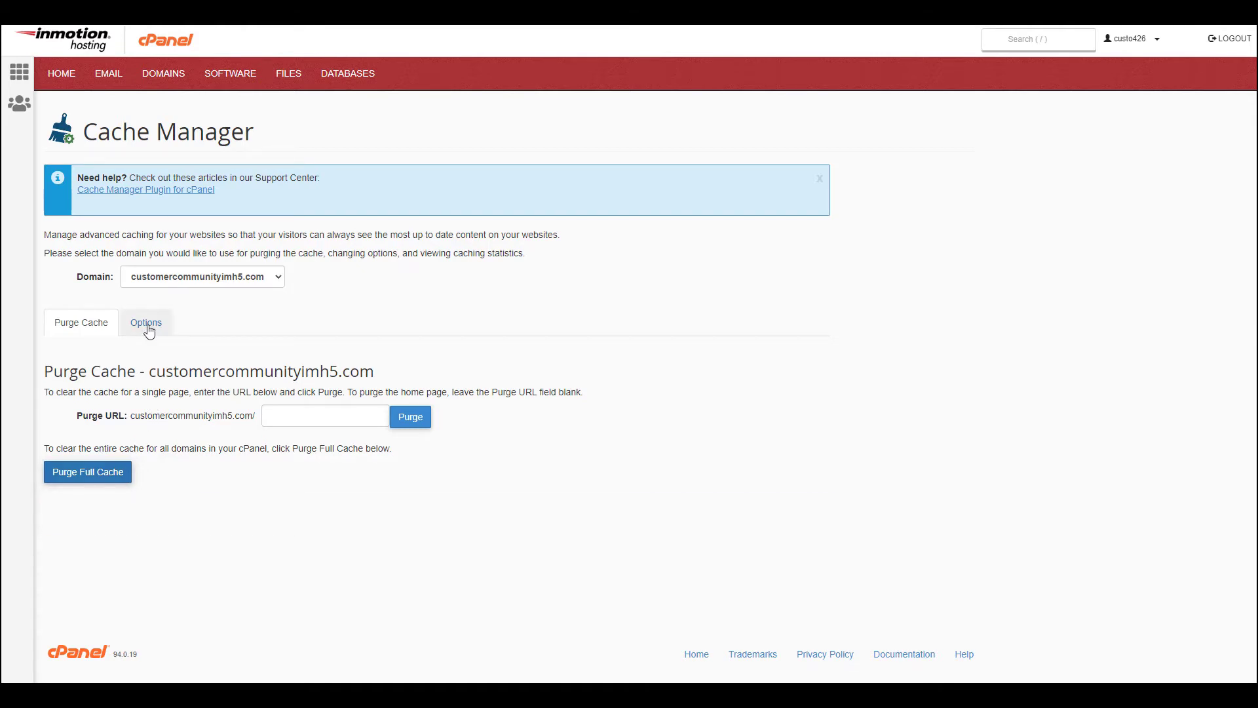
# On the Options tab, toggle full page caching off and back on, and set default refresh time to 8 hours.
pyautogui.click(145, 321)
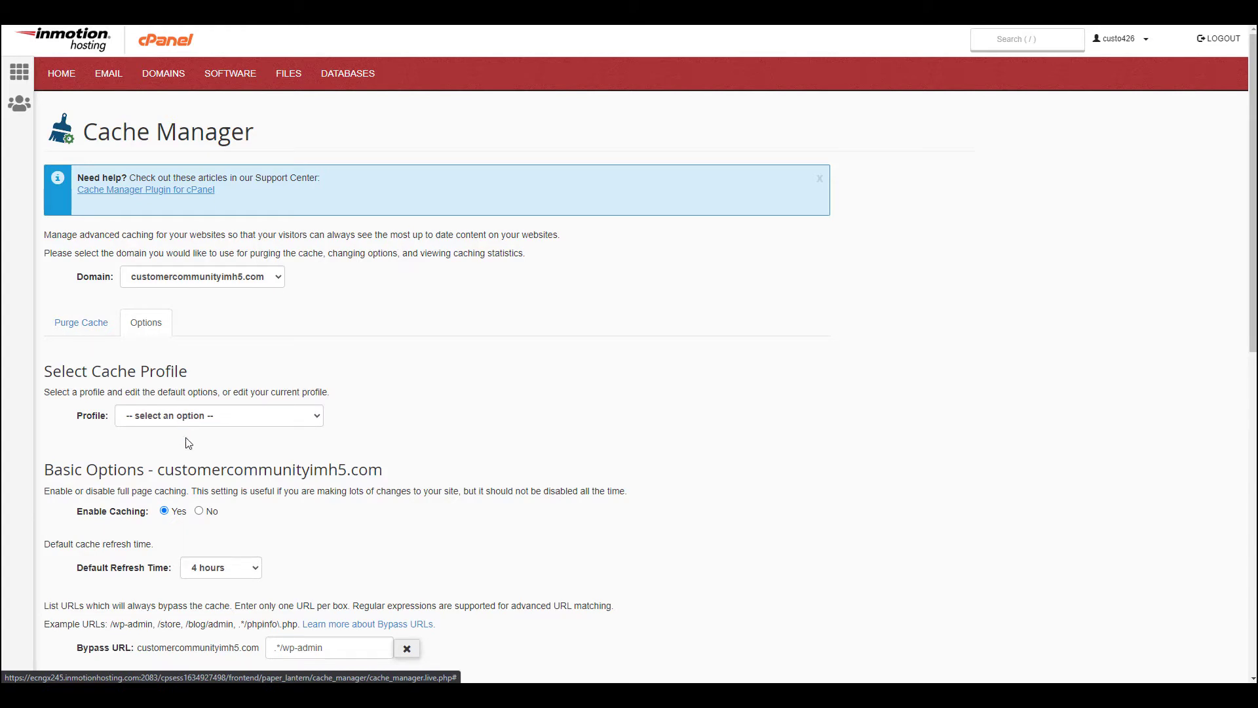
pyautogui.click(199, 511)
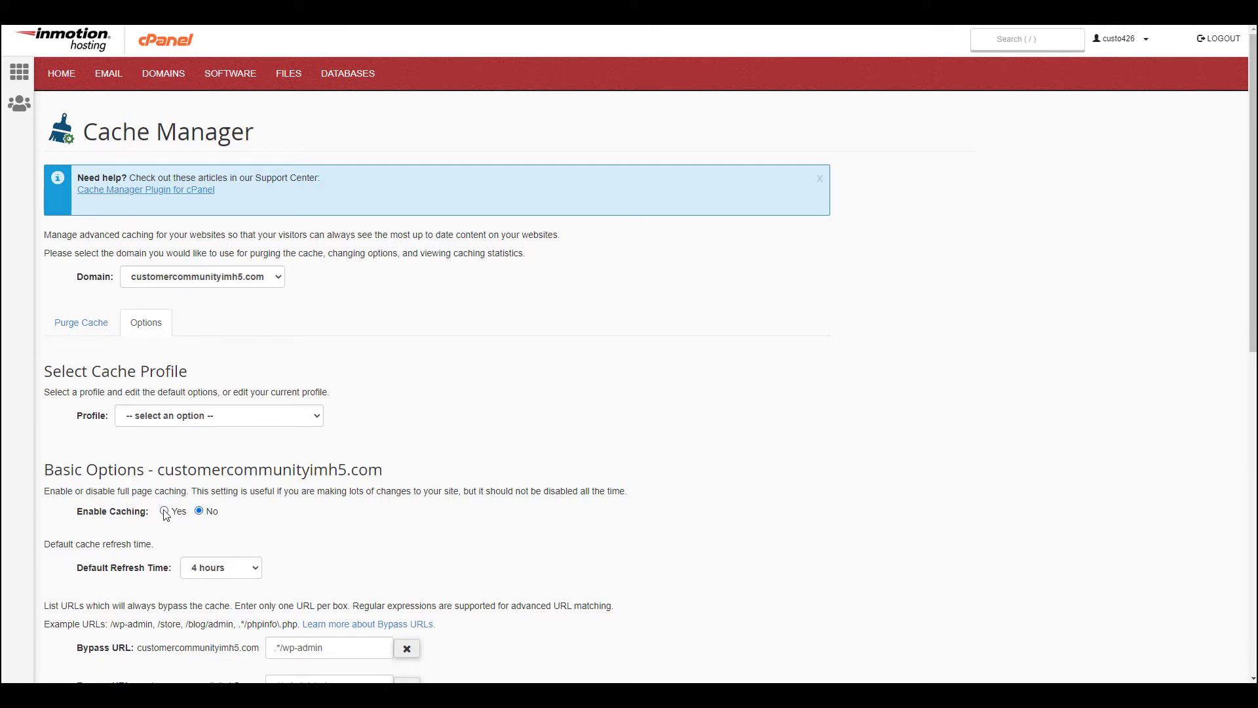
pyautogui.click(164, 511)
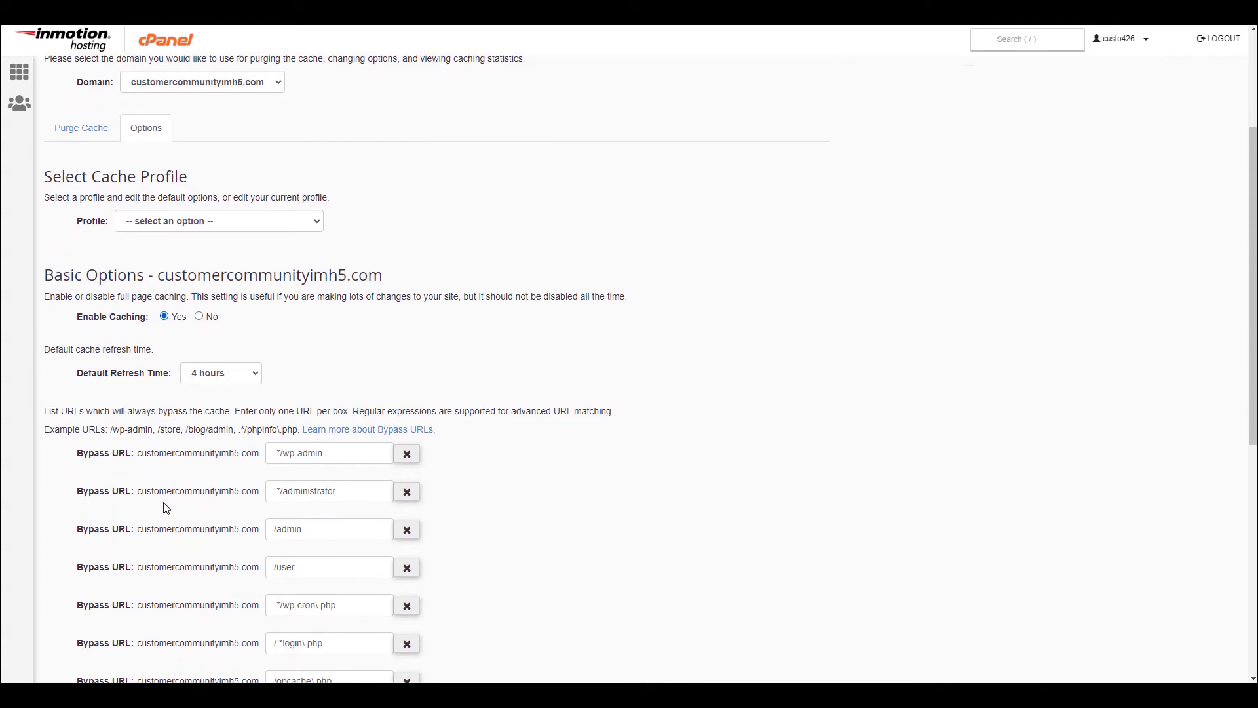
pyautogui.click(220, 371)
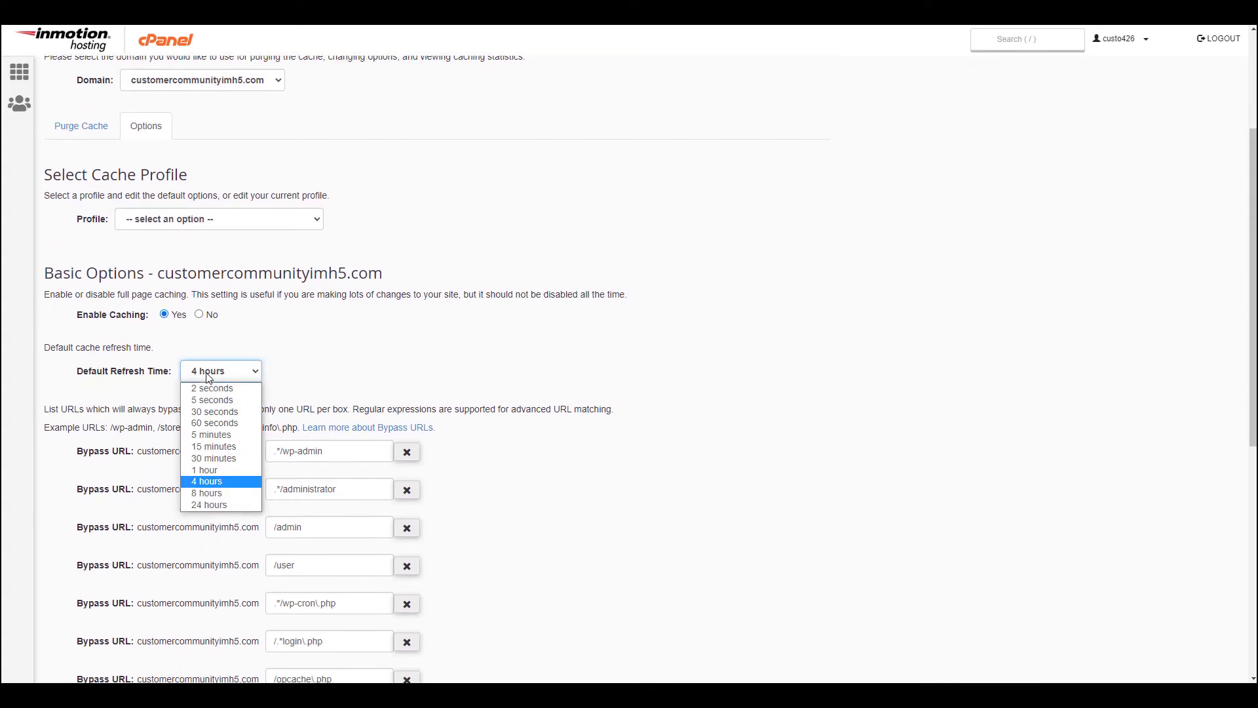
pyautogui.moveTo(207, 493)
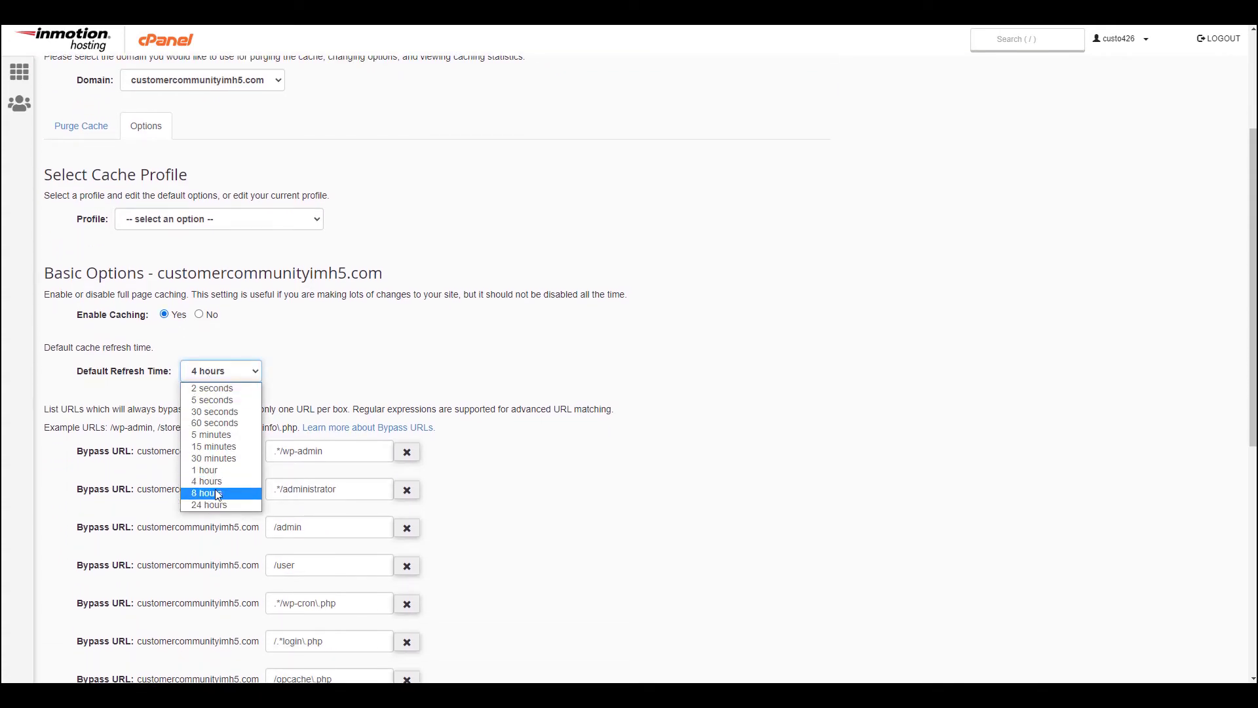
pyautogui.click(206, 492)
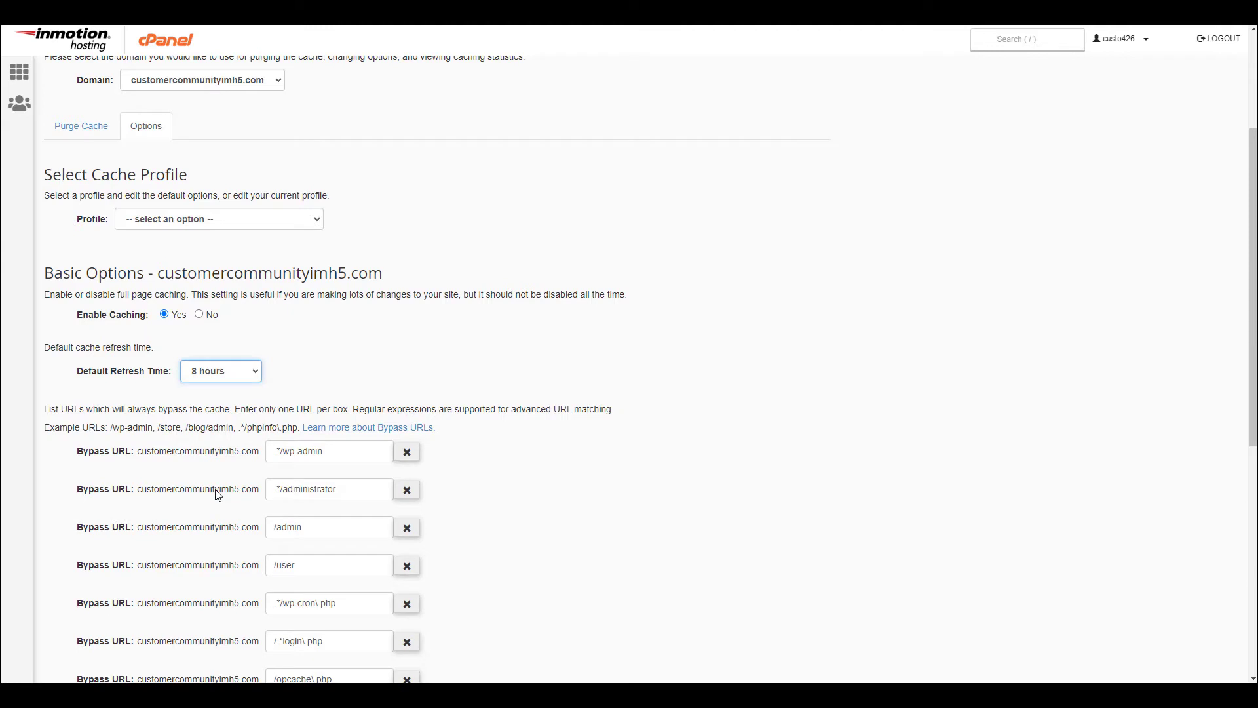
pyautogui.moveTo(219, 426)
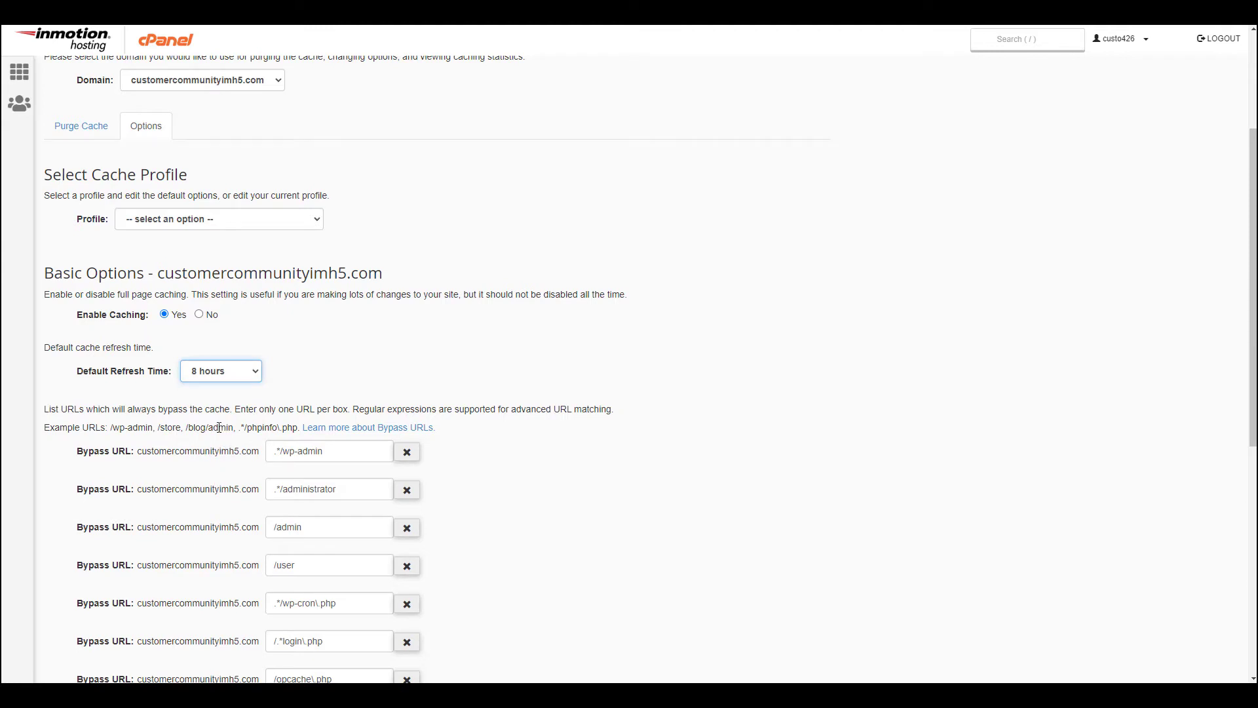
# Add a test2 bypass URL entry and remove the /test bypass entry.
pyautogui.scroll(-3)
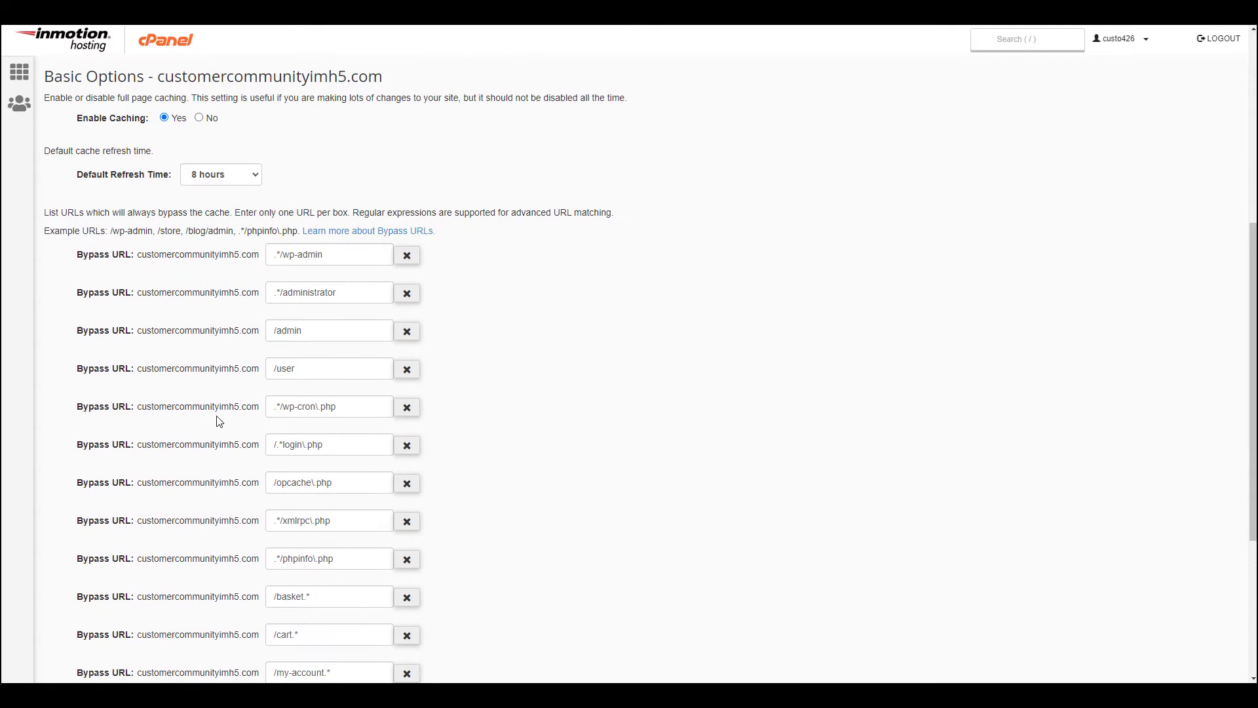
pyautogui.scroll(-3)
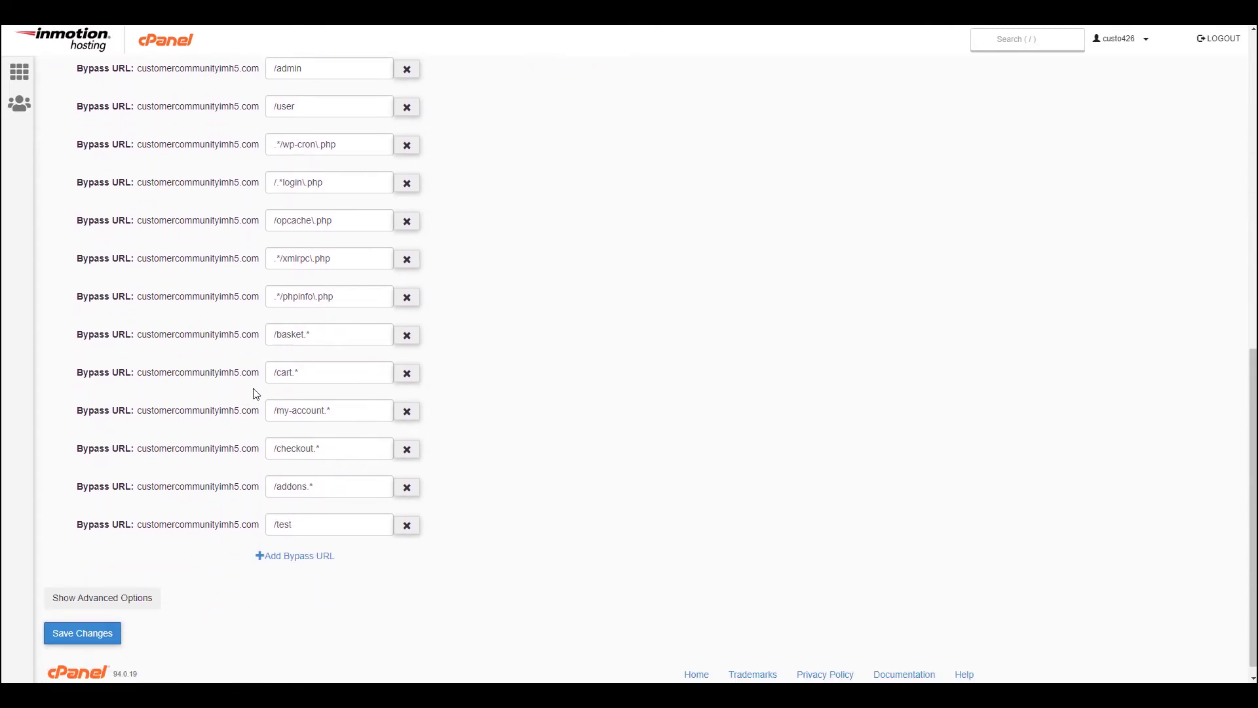
pyautogui.moveTo(284, 555)
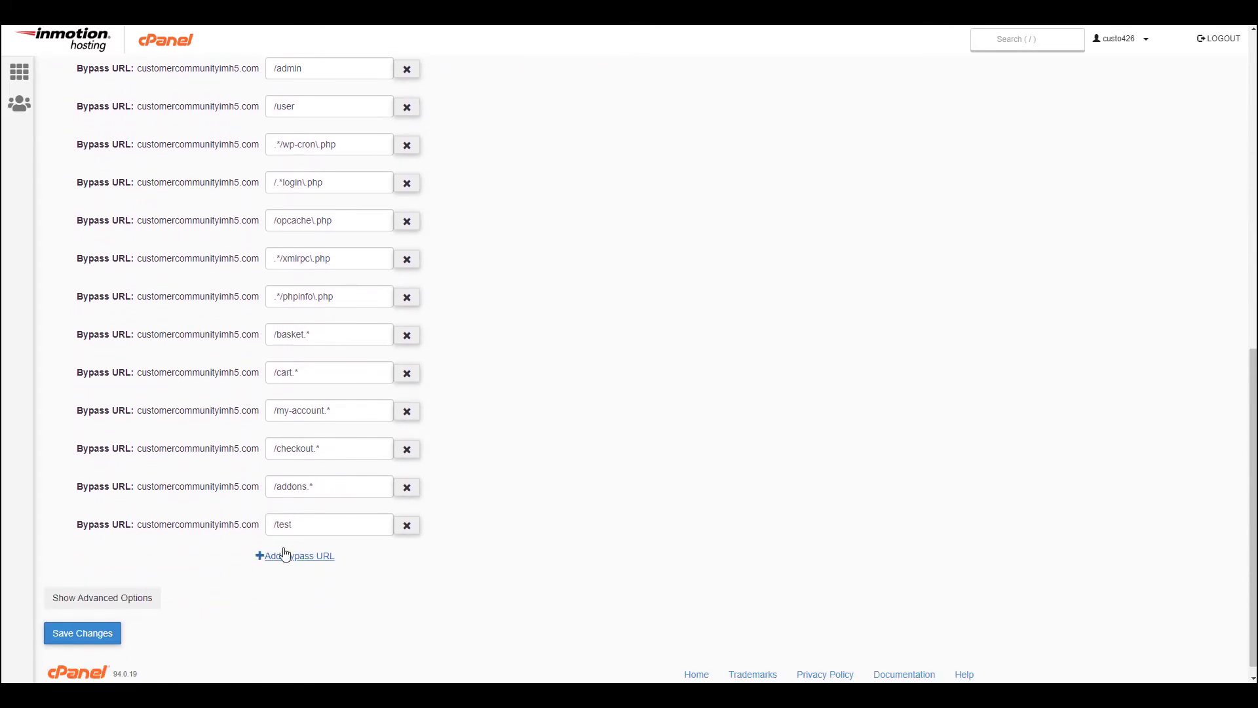
pyautogui.click(296, 555)
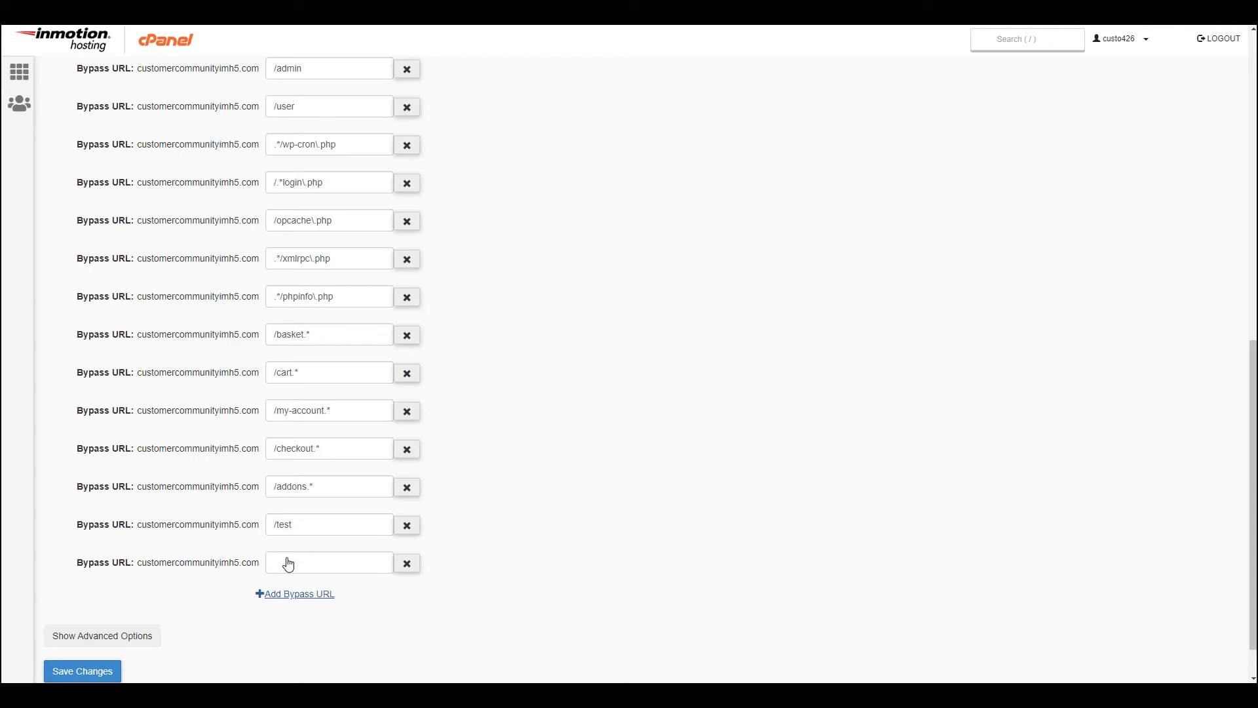
pyautogui.write('test2')
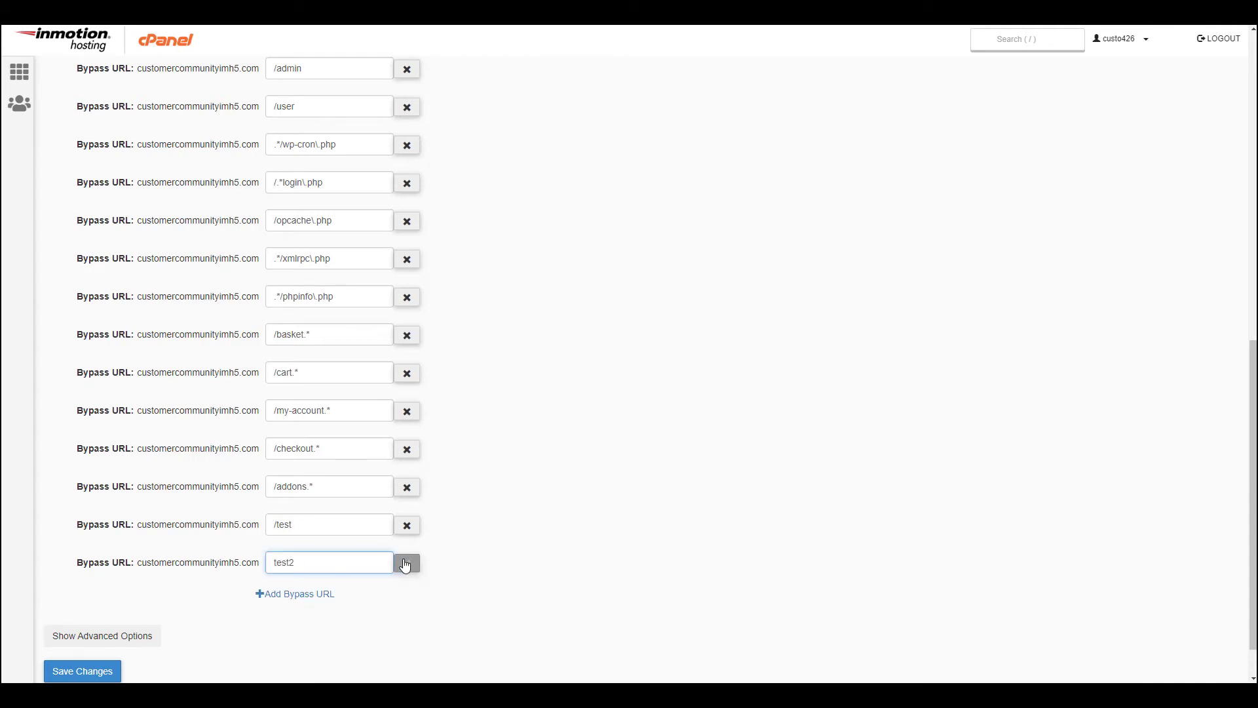
pyautogui.moveTo(407, 525)
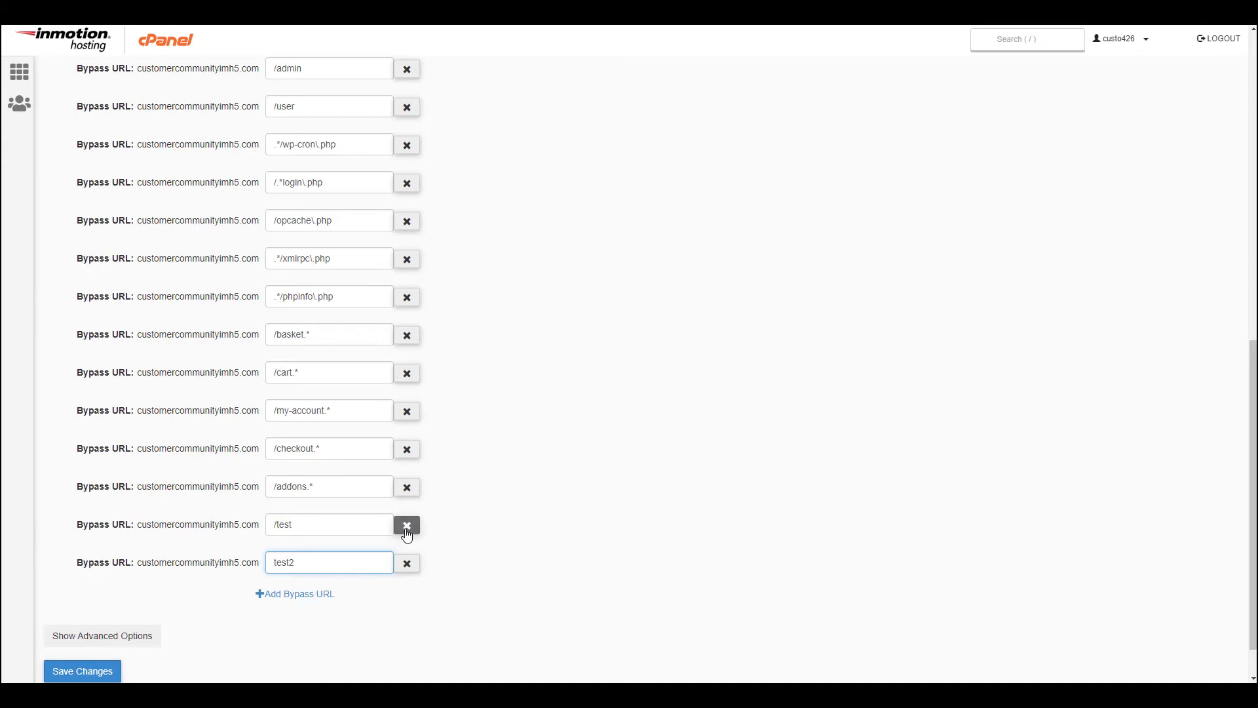
pyautogui.click(407, 524)
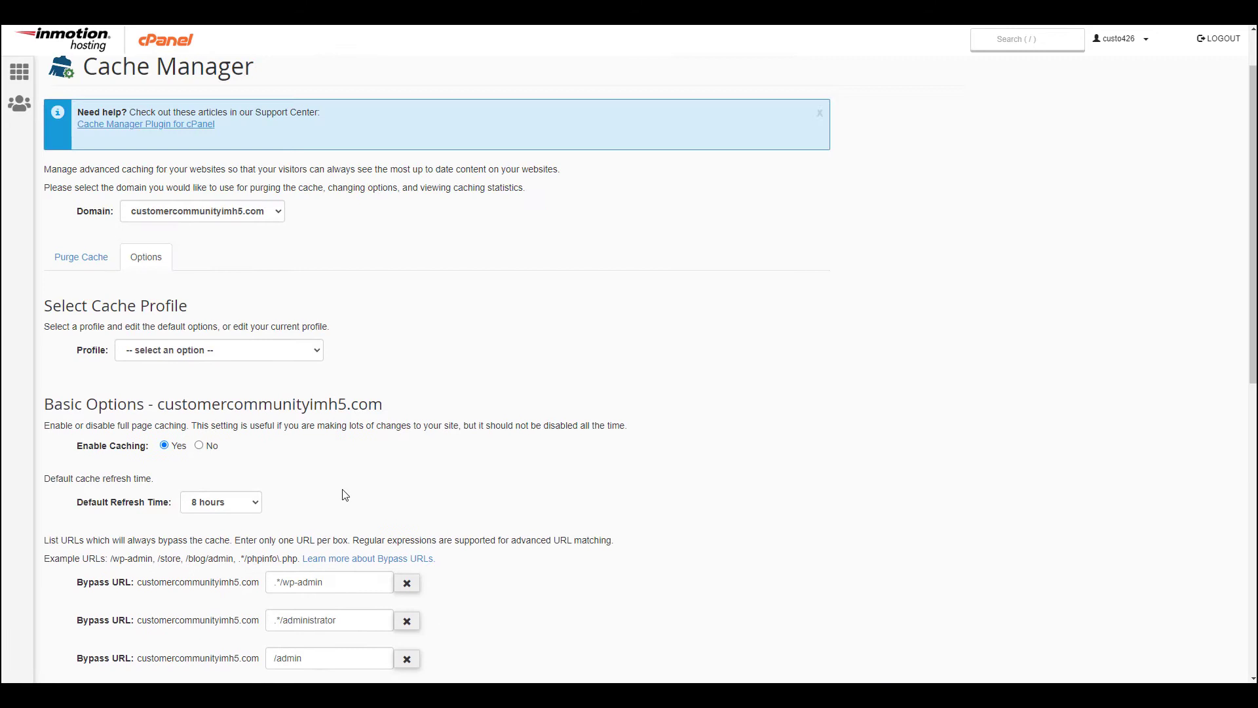
# Select the WordPress - Dynamic/Microcaching profile and save the cache options.
pyautogui.click(219, 349)
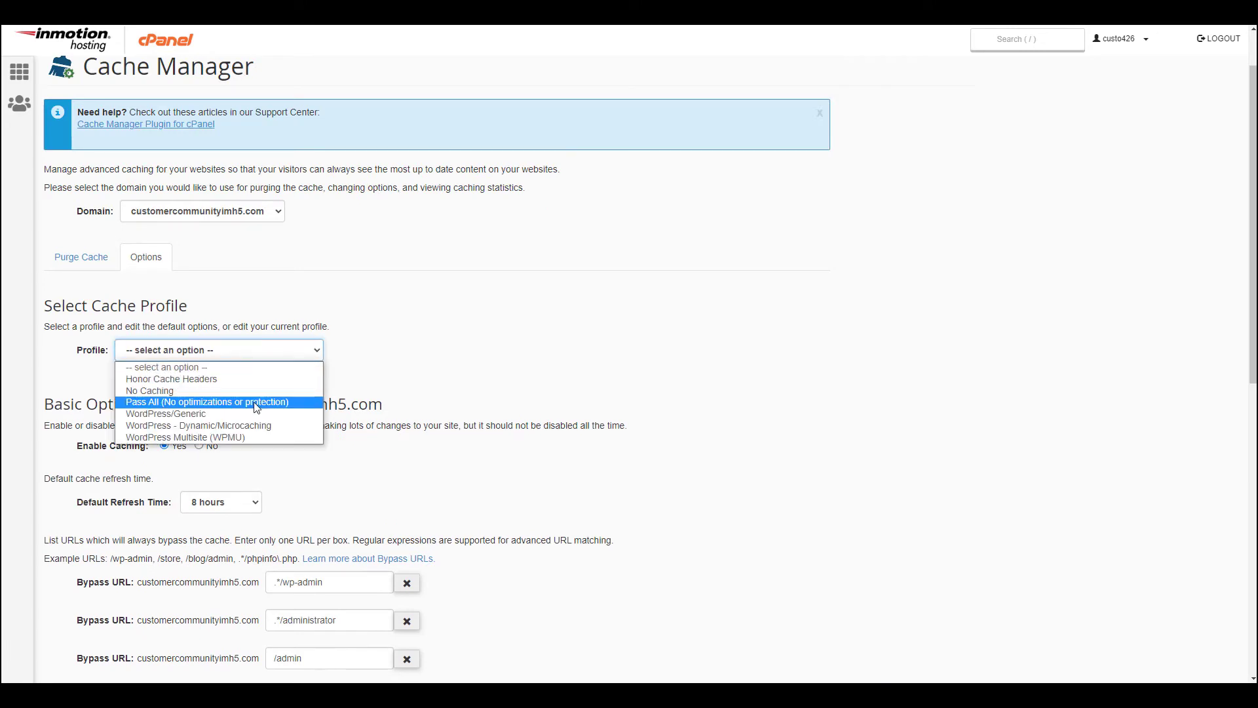
pyautogui.click(186, 425)
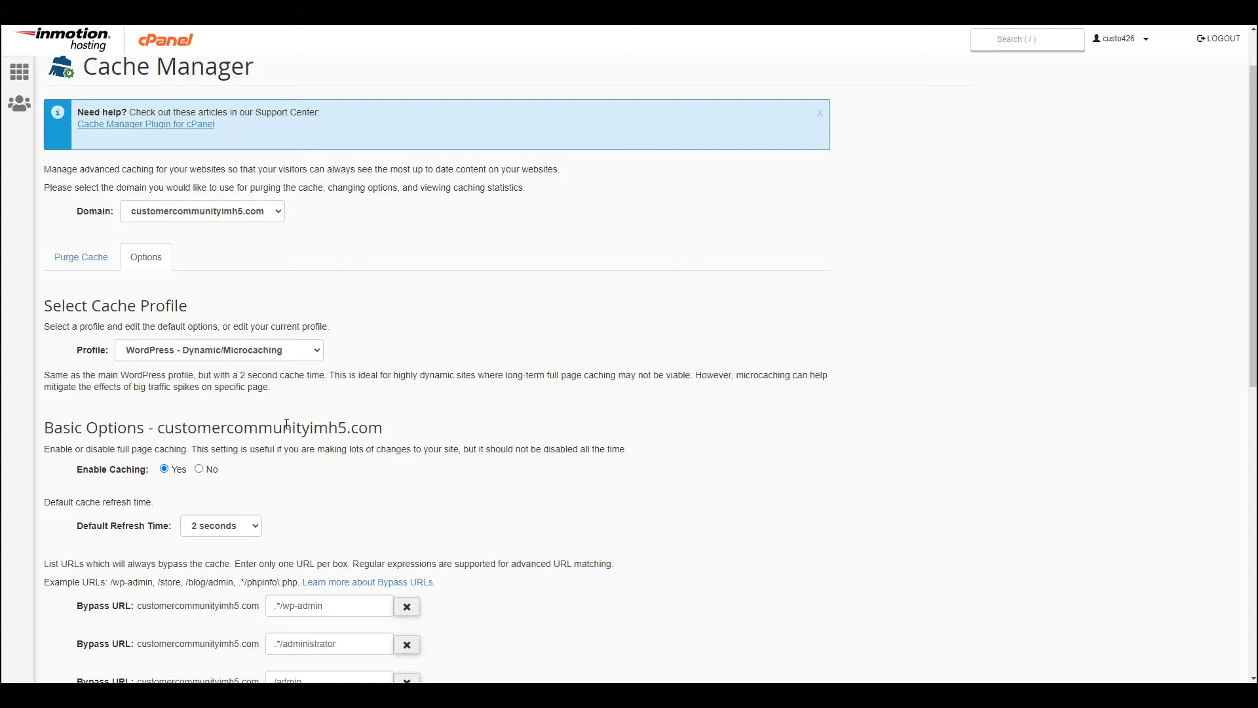
pyautogui.scroll(-3)
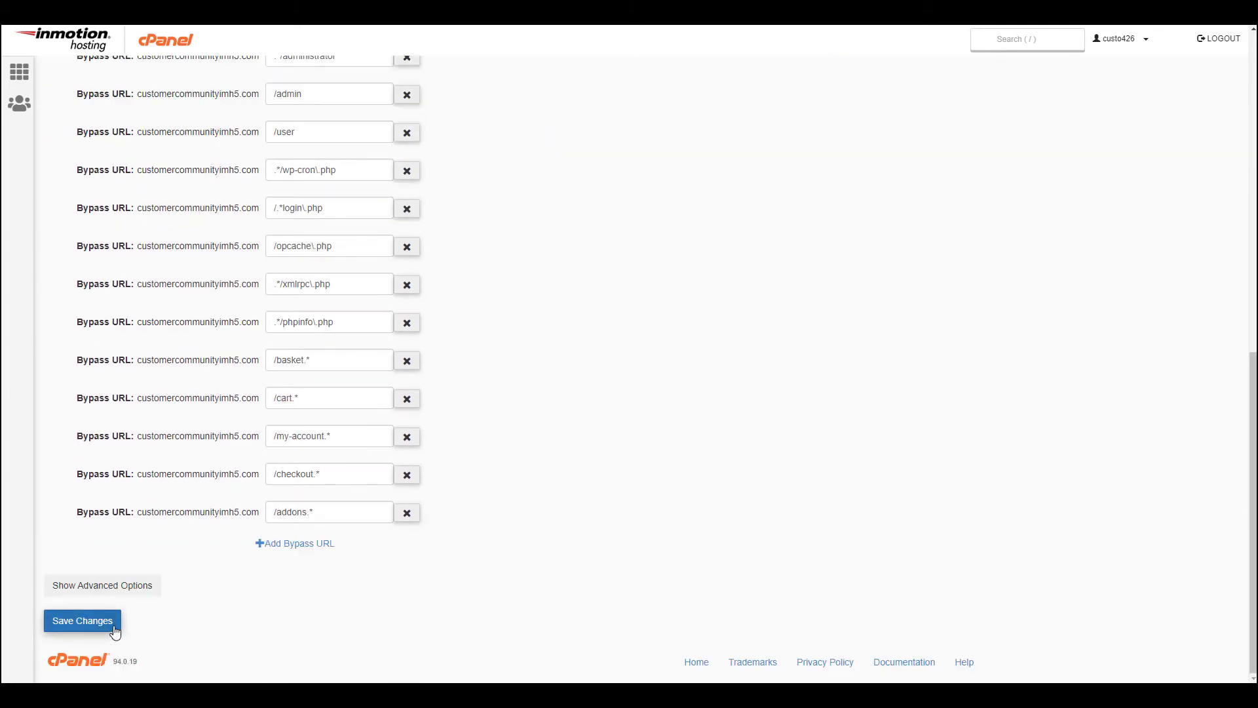
pyautogui.click(81, 621)
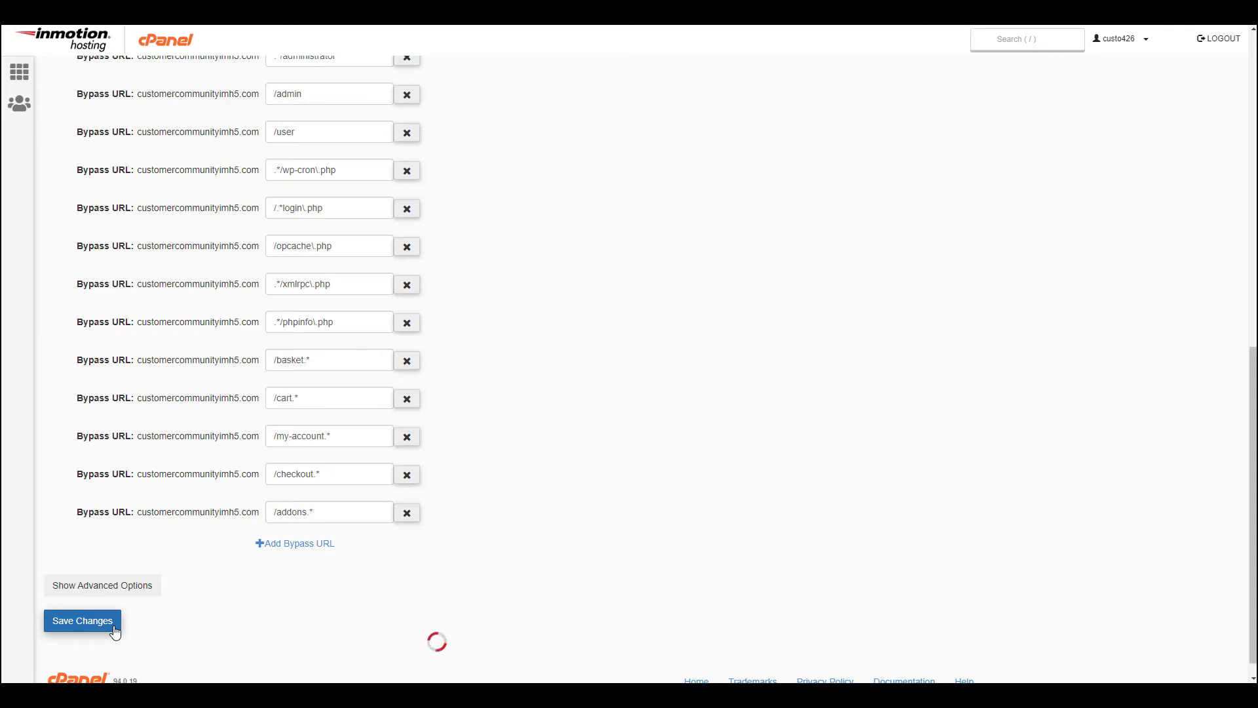
pyautogui.click(82, 620)
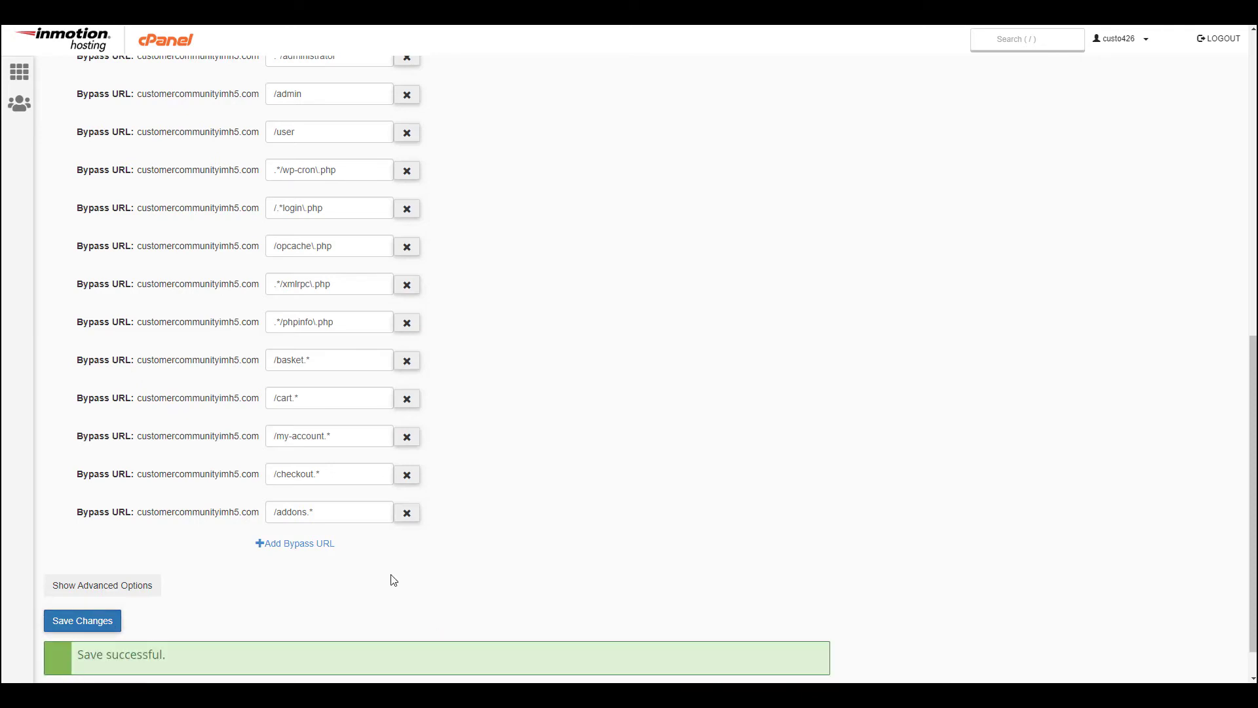